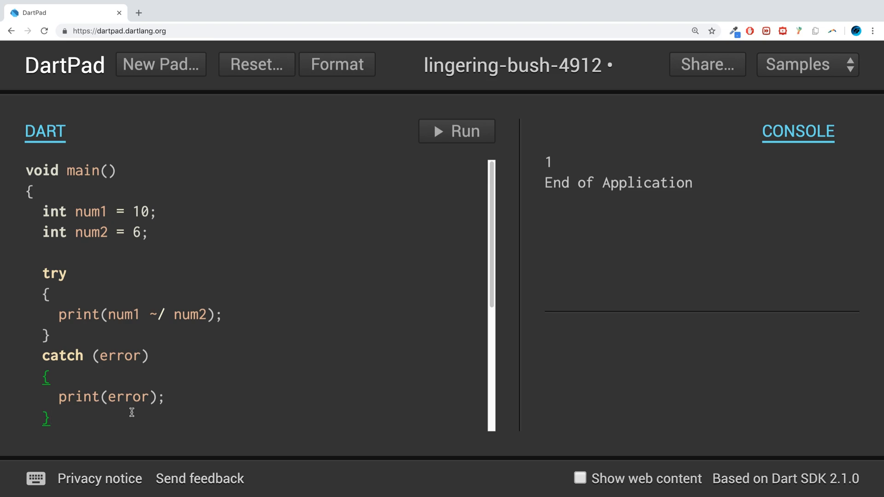
Copy the whole DartPad try/catch program dividing 10 by 6
click(52, 416)
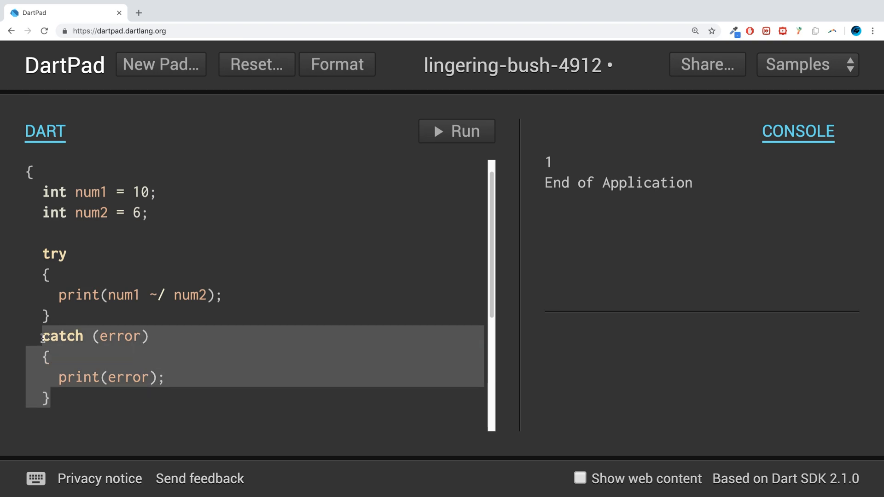
scroll(down, 3)
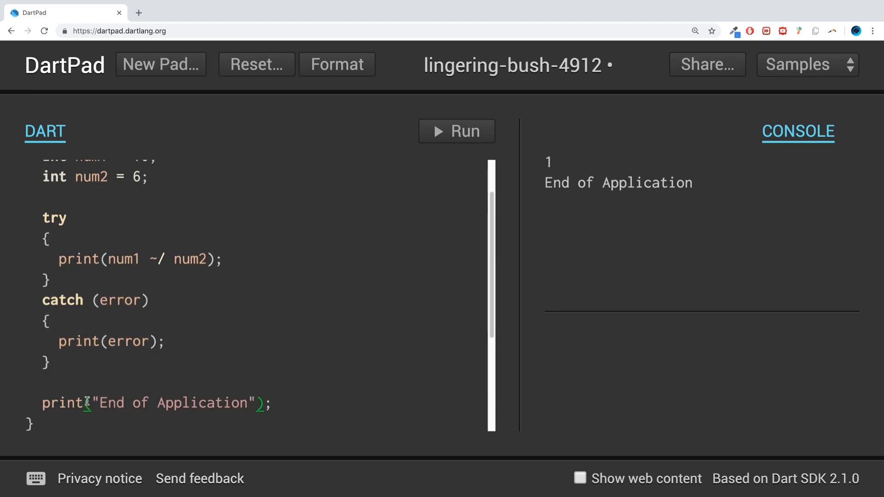
scroll(up, 3)
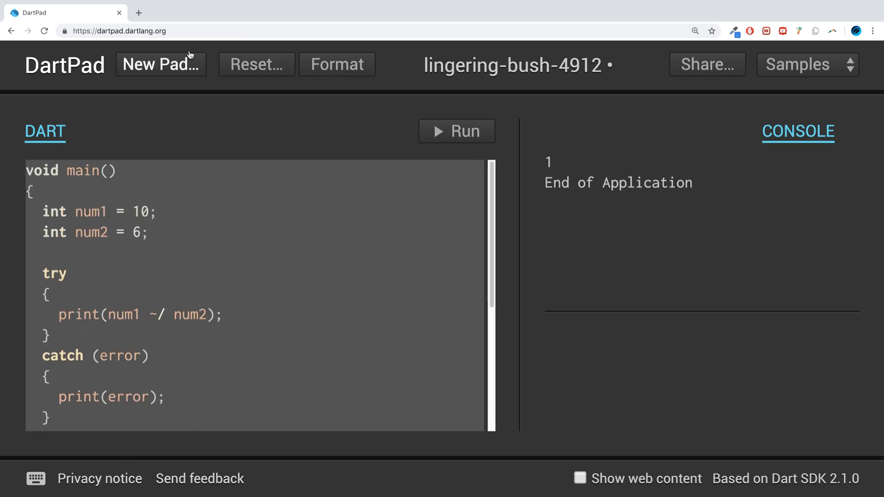
mouse_move(111, 78)
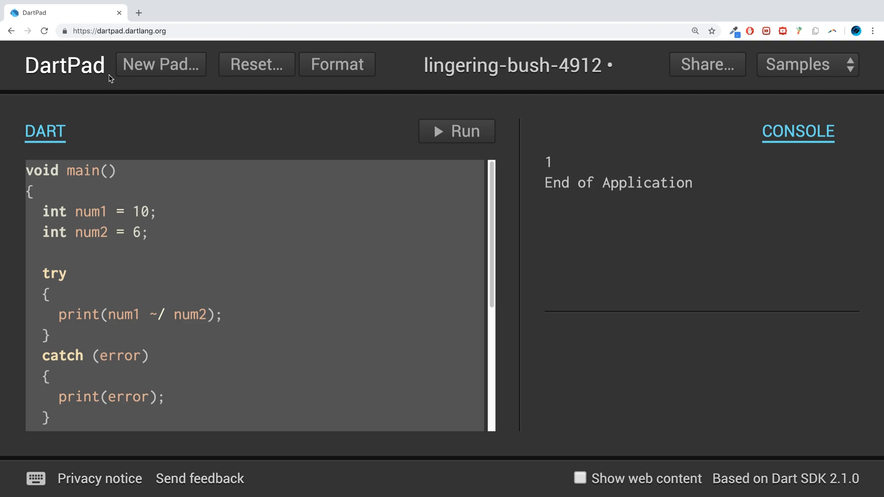
mouse_move(116, 73)
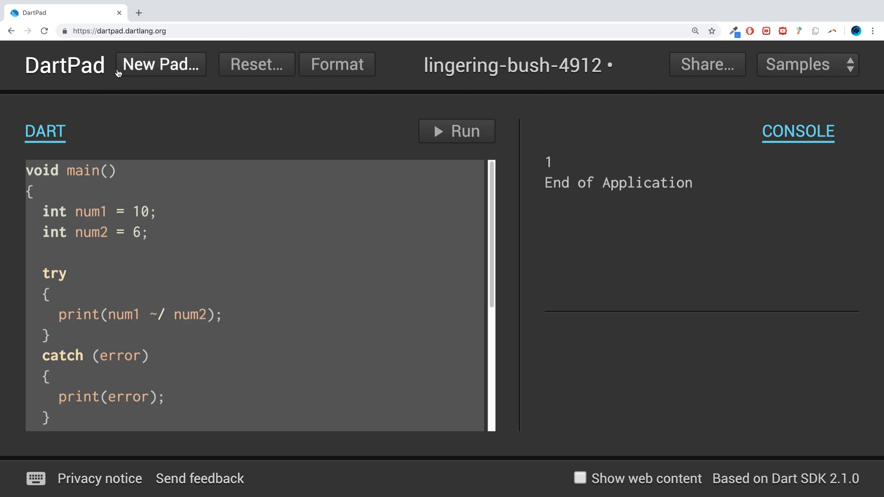
mouse_move(132, 124)
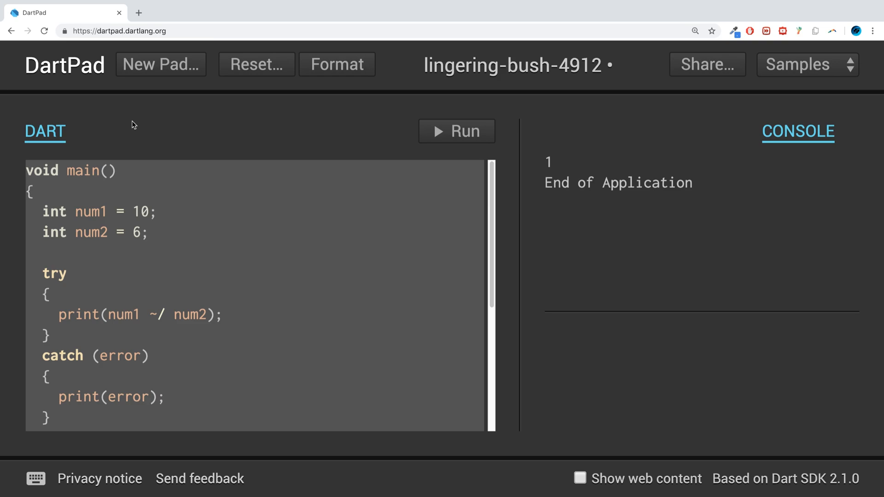
mouse_move(101, 211)
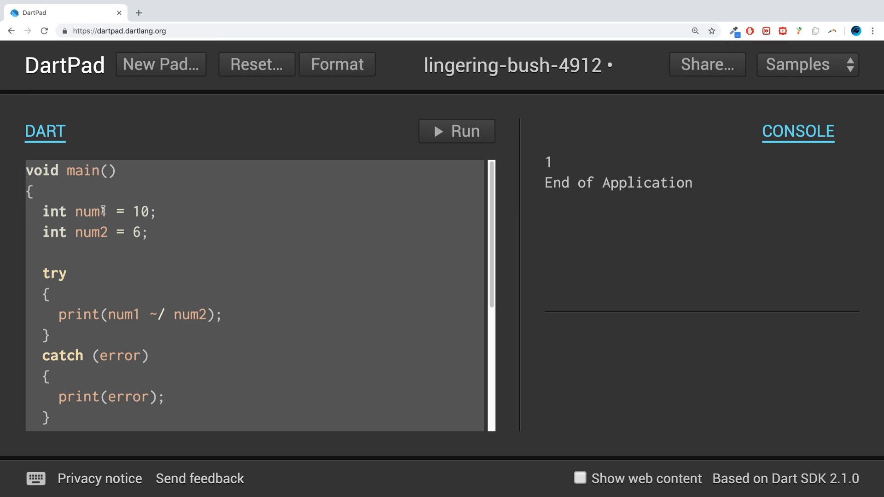
Open jdoodle.com in a new Chrome tab and search its languages for 'dart'
click(261, 12)
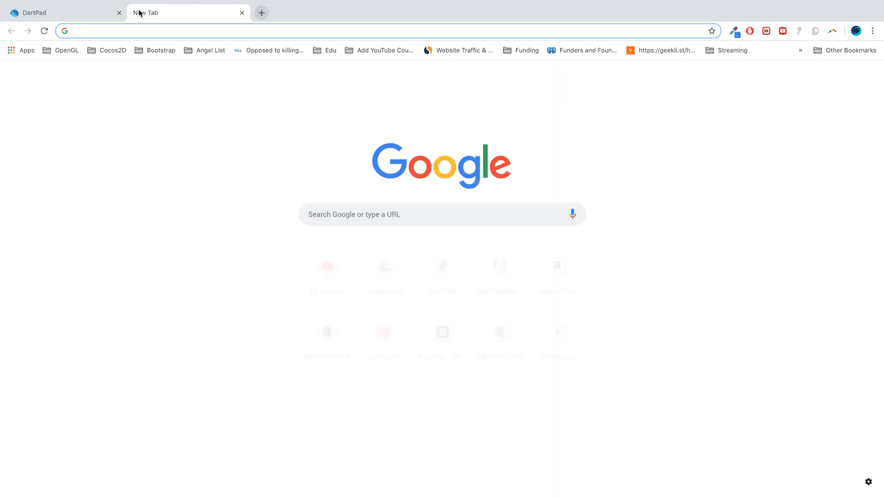
text(jdoodle)
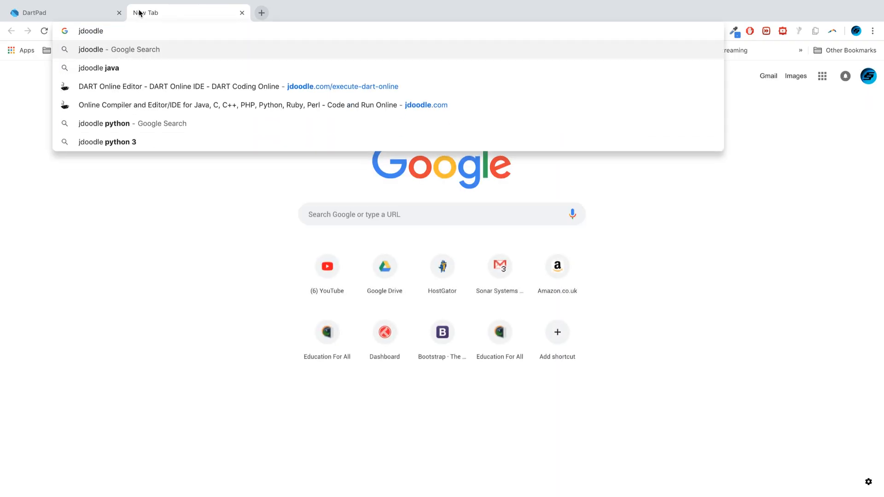
text(.com)
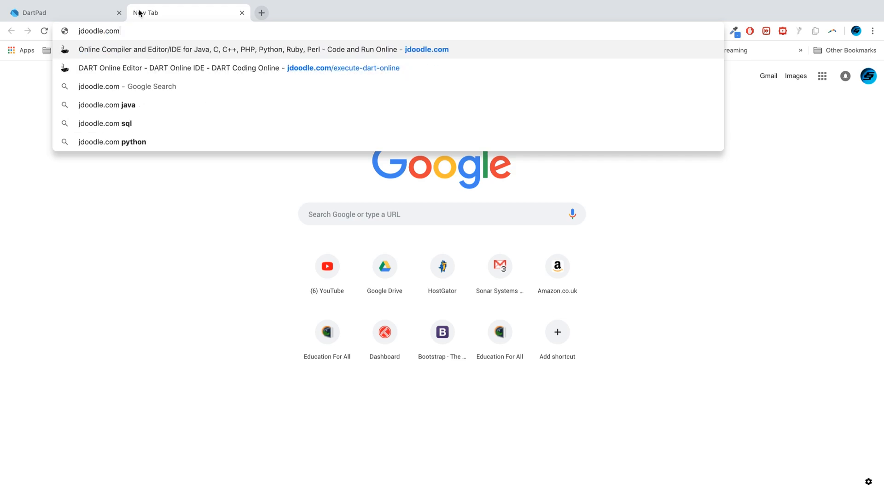
click(254, 50)
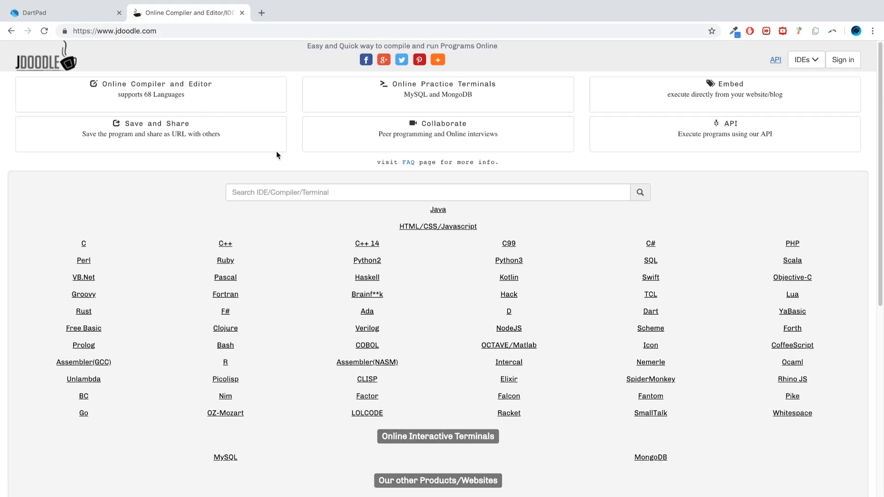
text(dart)
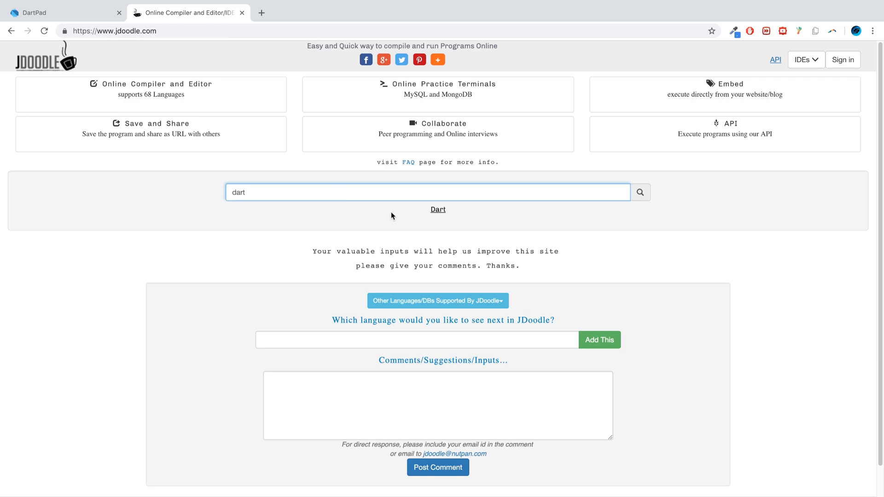
Paste the try/catch program over JDoodle's Dart sample and execute it, printing 1 and End of Application
click(437, 209)
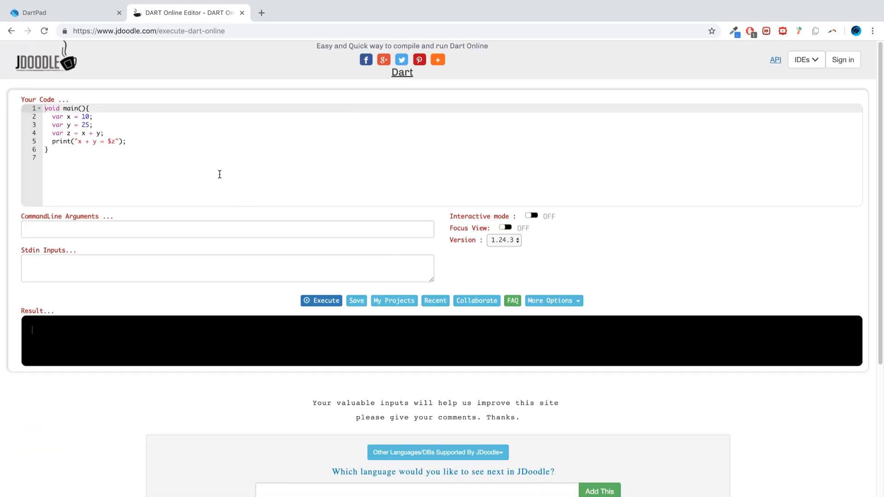
key(ctrl+a)
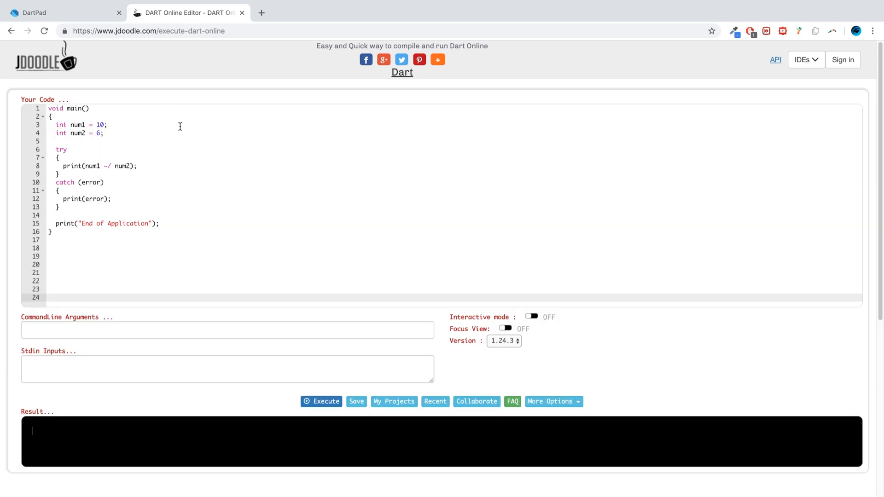
scroll(down, 3)
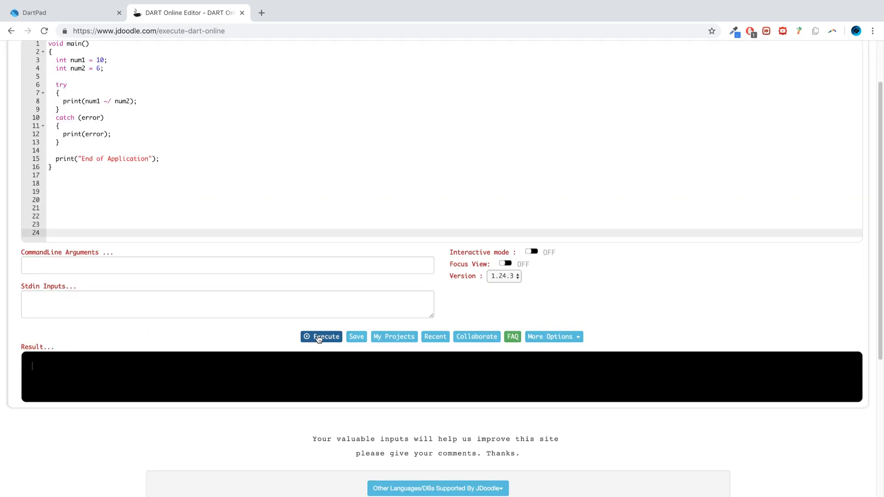
click(322, 337)
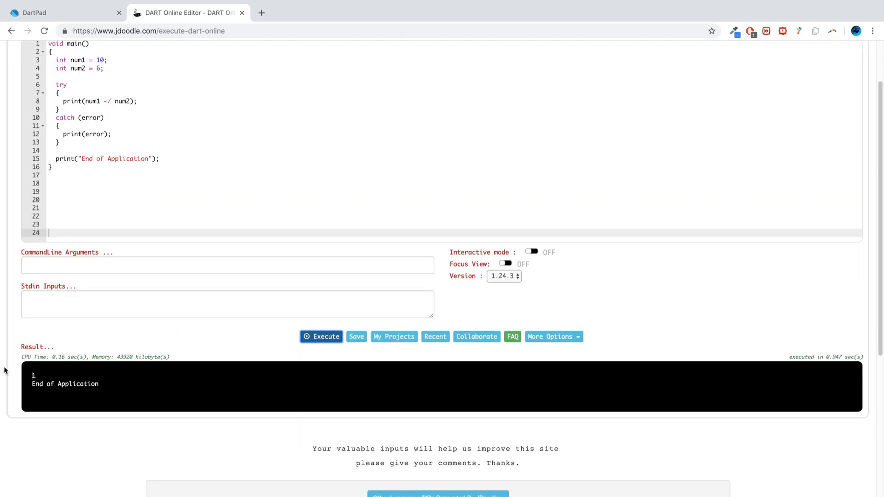
scroll(up, 3)
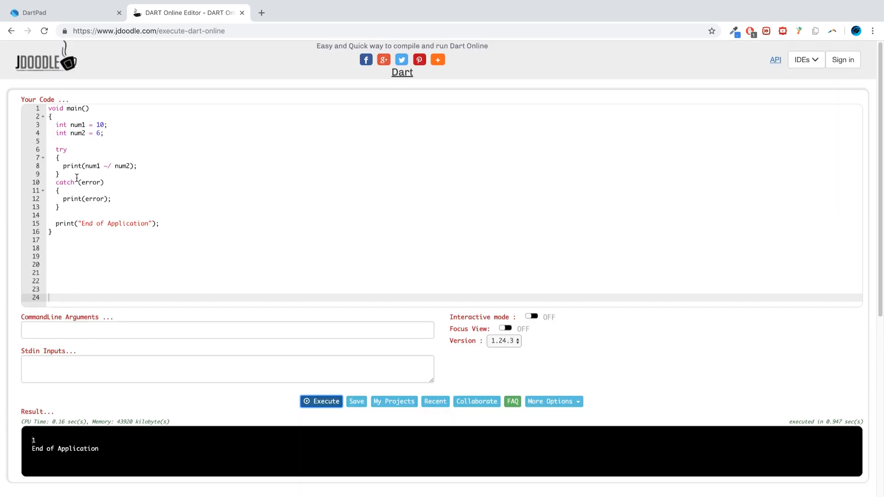
Set num2 to 0 and run, producing IntegerDivisionByZeroException and End of Application
text(0)
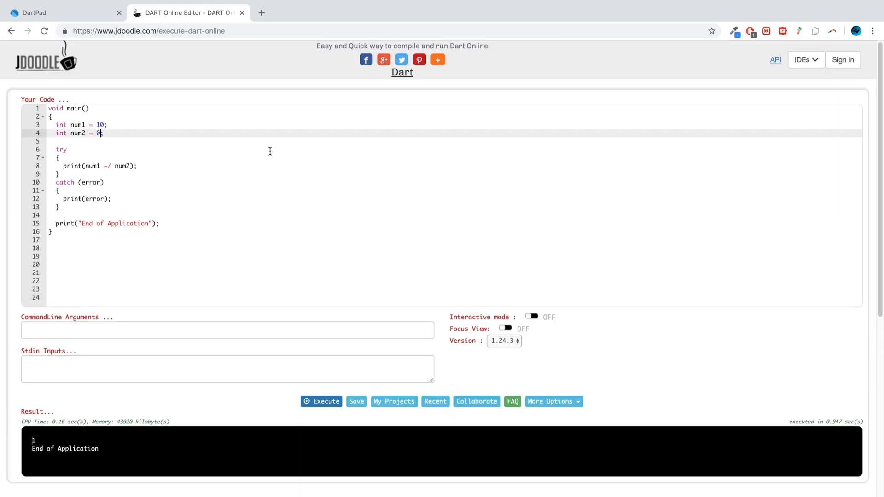
click(321, 402)
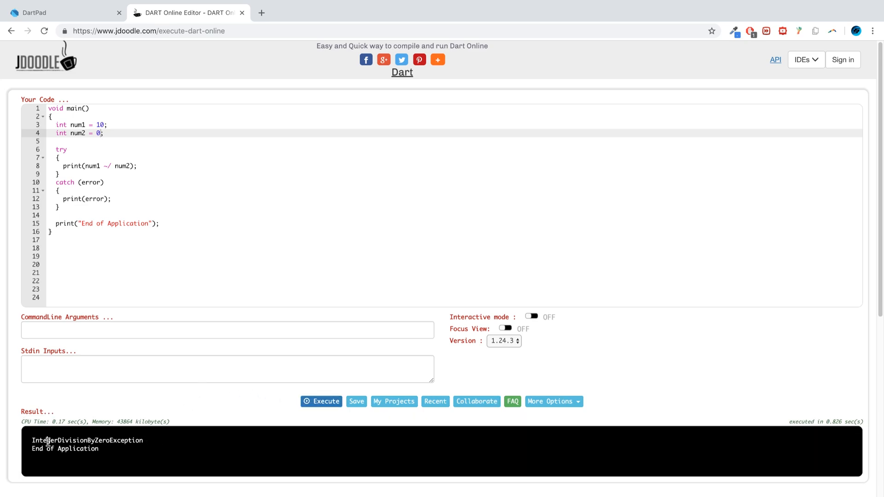
double_click(88, 440)
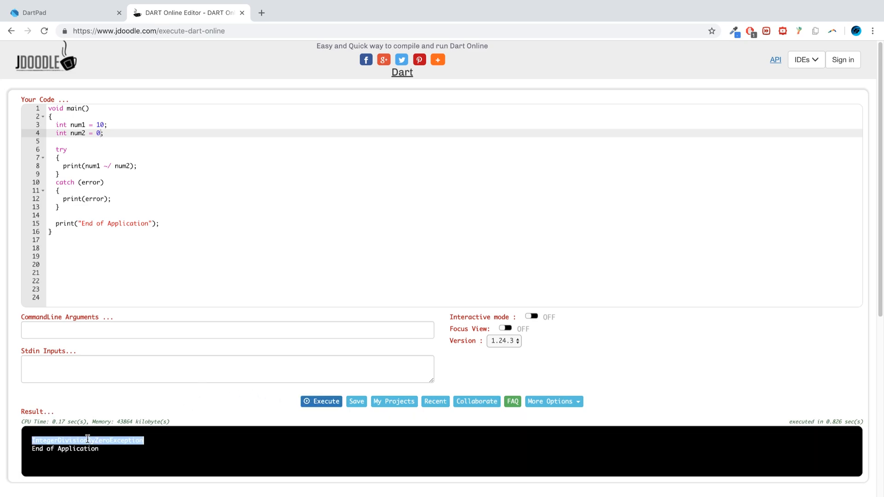
mouse_move(116, 430)
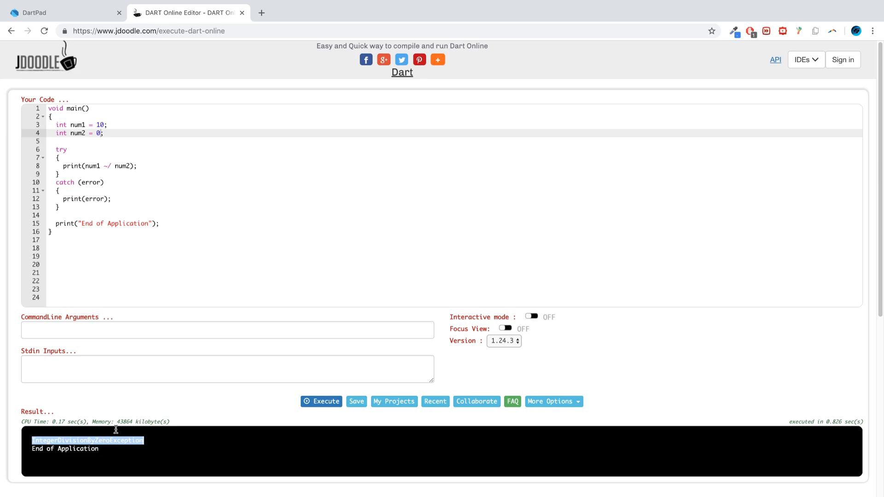
mouse_move(163, 376)
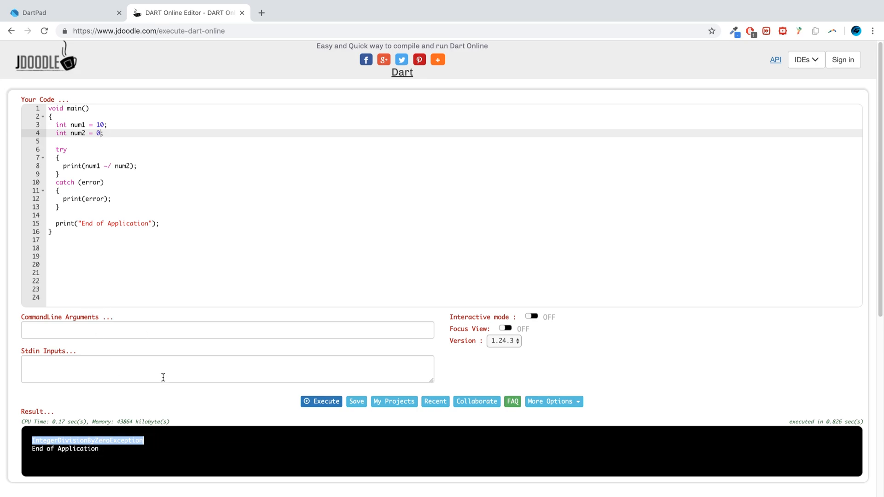
mouse_move(148, 401)
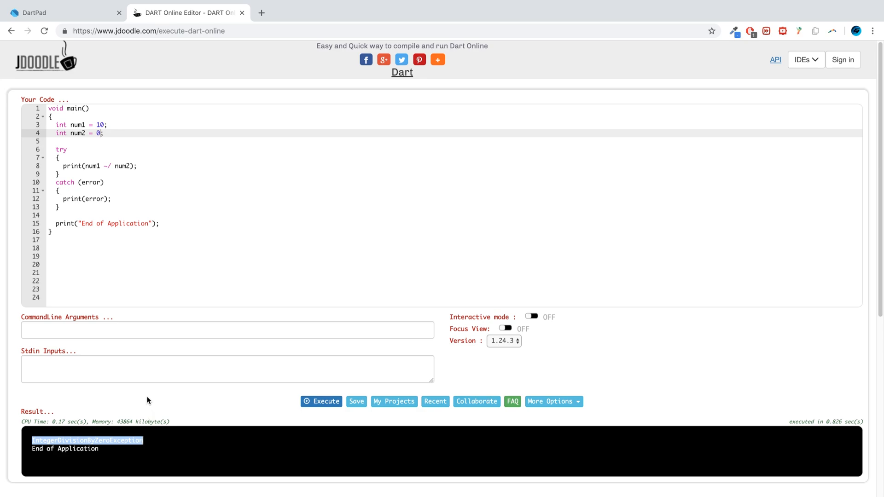
Select the catch block body and its catch clause for replacement
drag(57, 182, 62, 207)
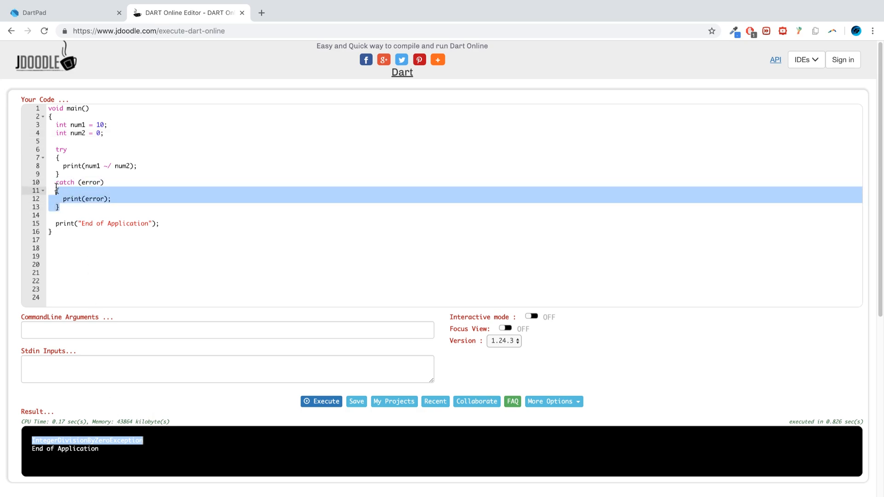
click(86, 198)
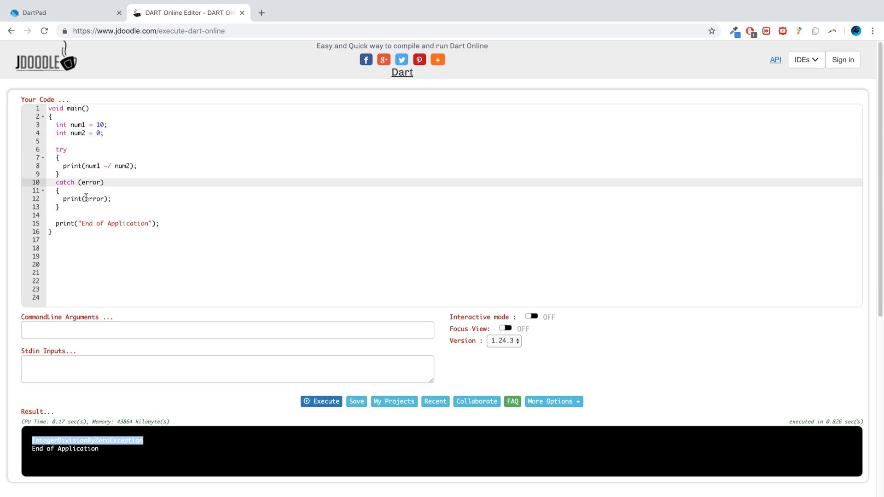
double_click(95, 199)
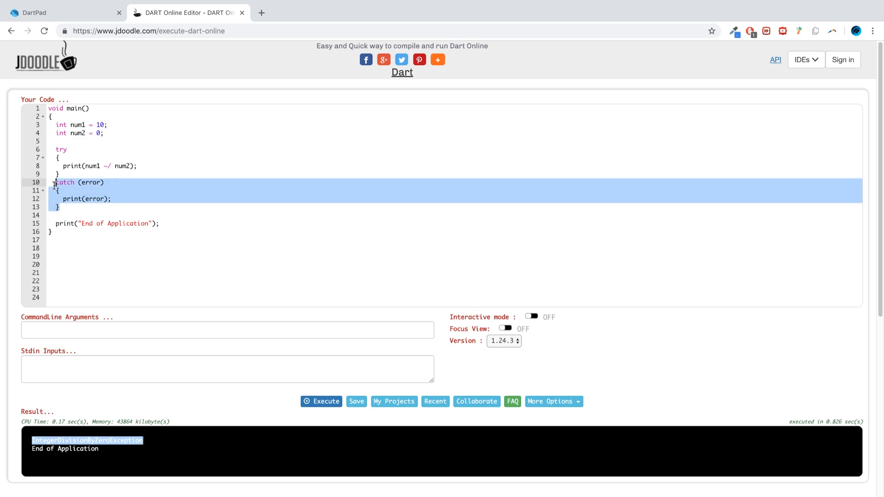
Write an 'on IntegerDivisionByZeroException' clause printing 'Cannot divide by zero' and rerun
text(on)
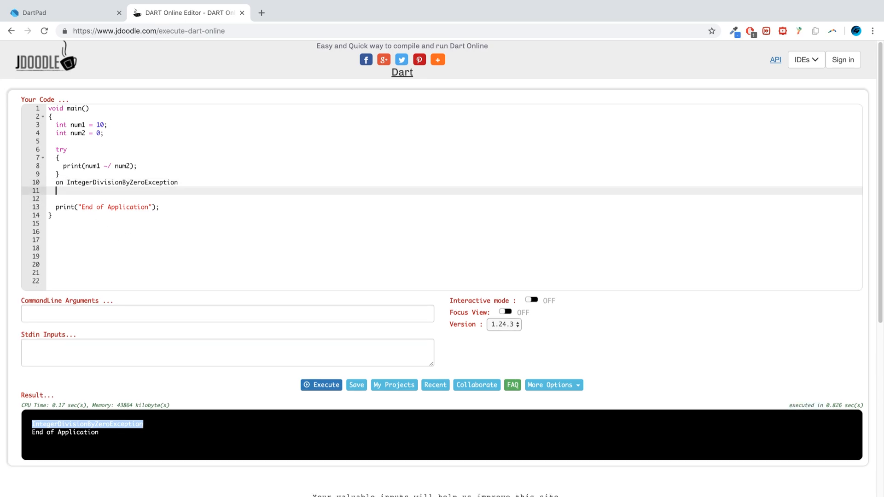
text(p)
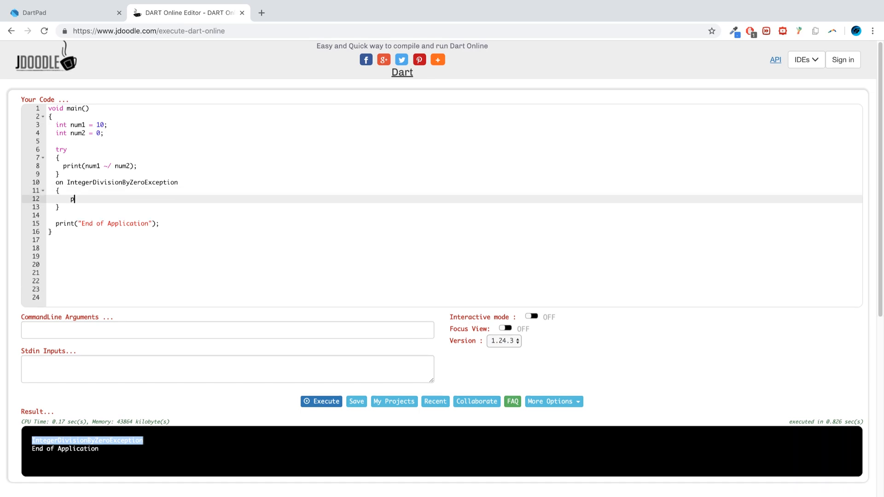
text(rint())
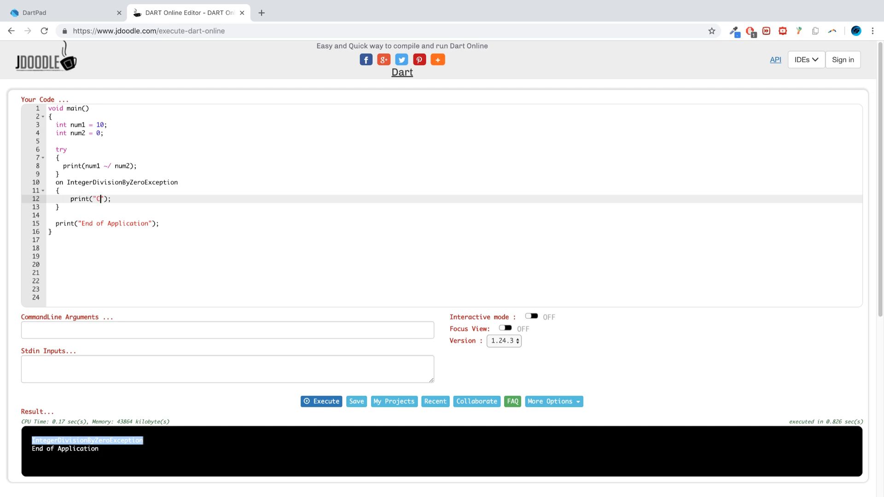
text(Cannot divide)
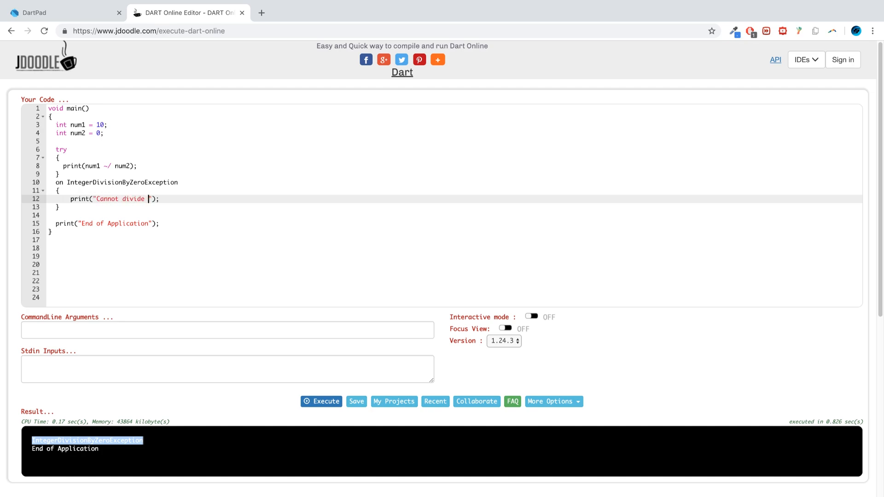
text(by zero)
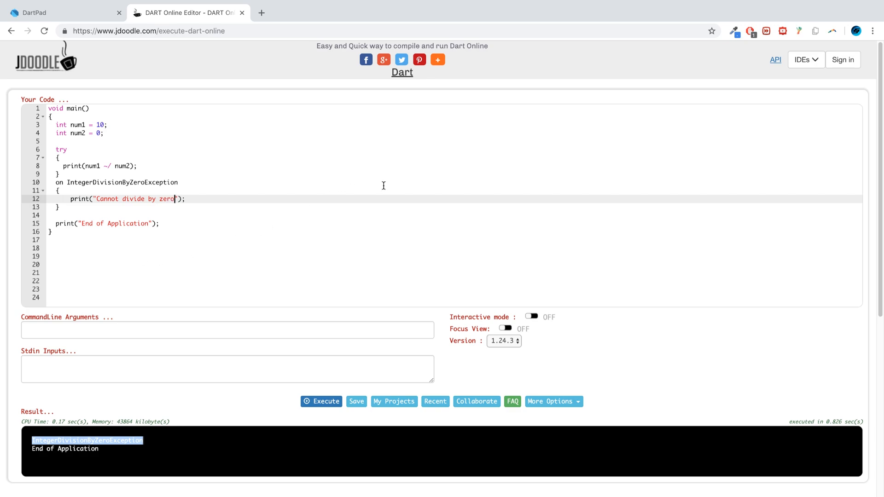
click(322, 402)
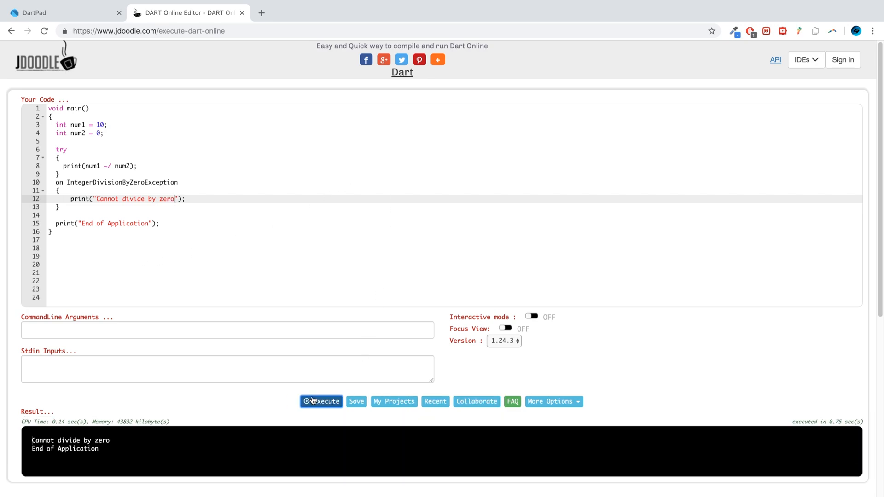
mouse_move(189, 417)
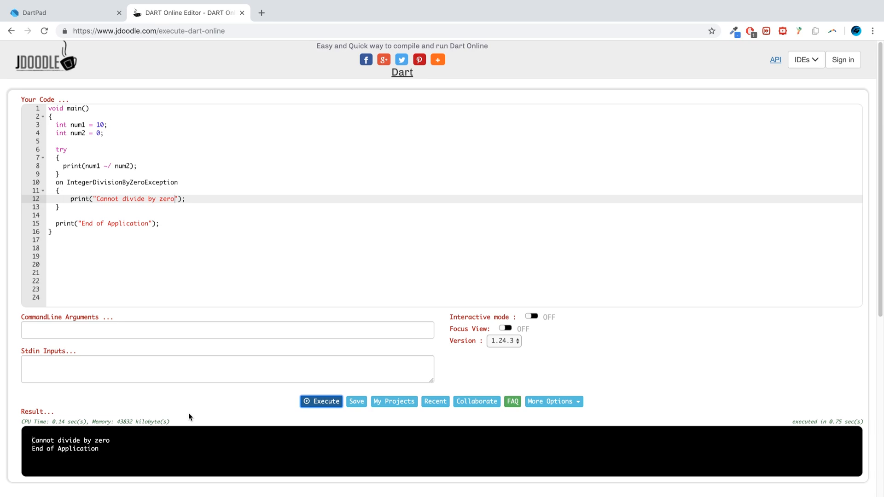
mouse_move(153, 318)
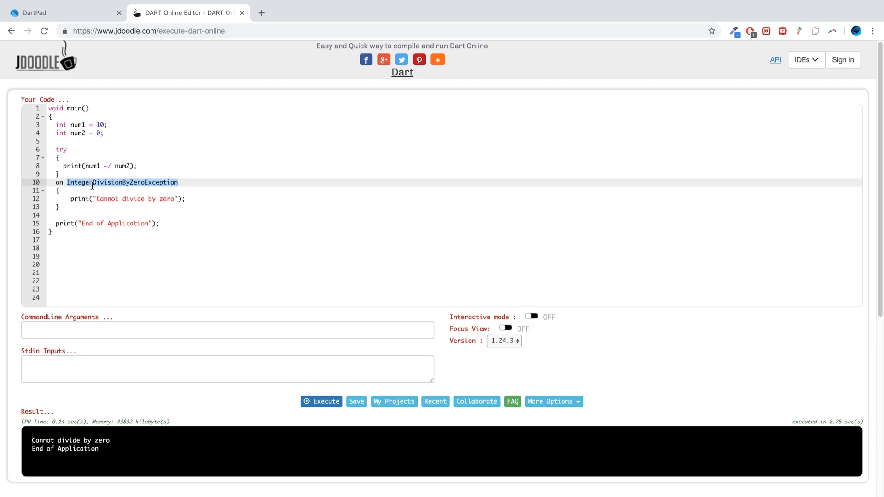
drag(60, 182, 60, 207)
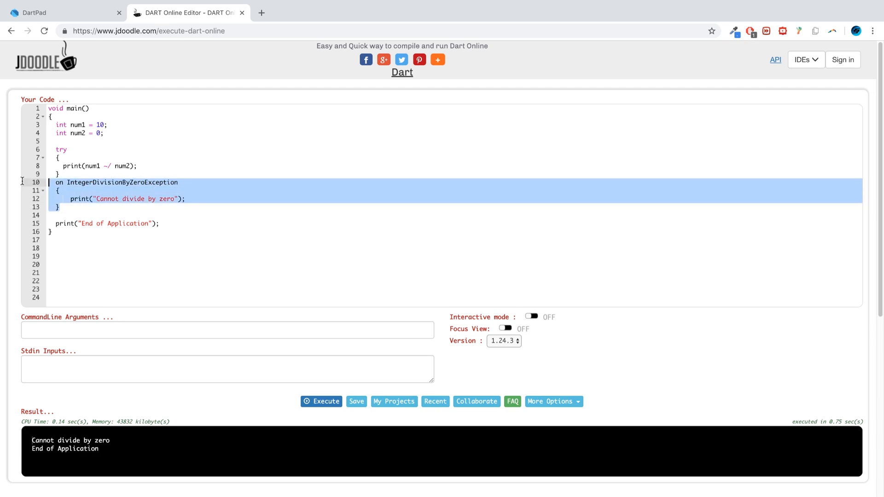